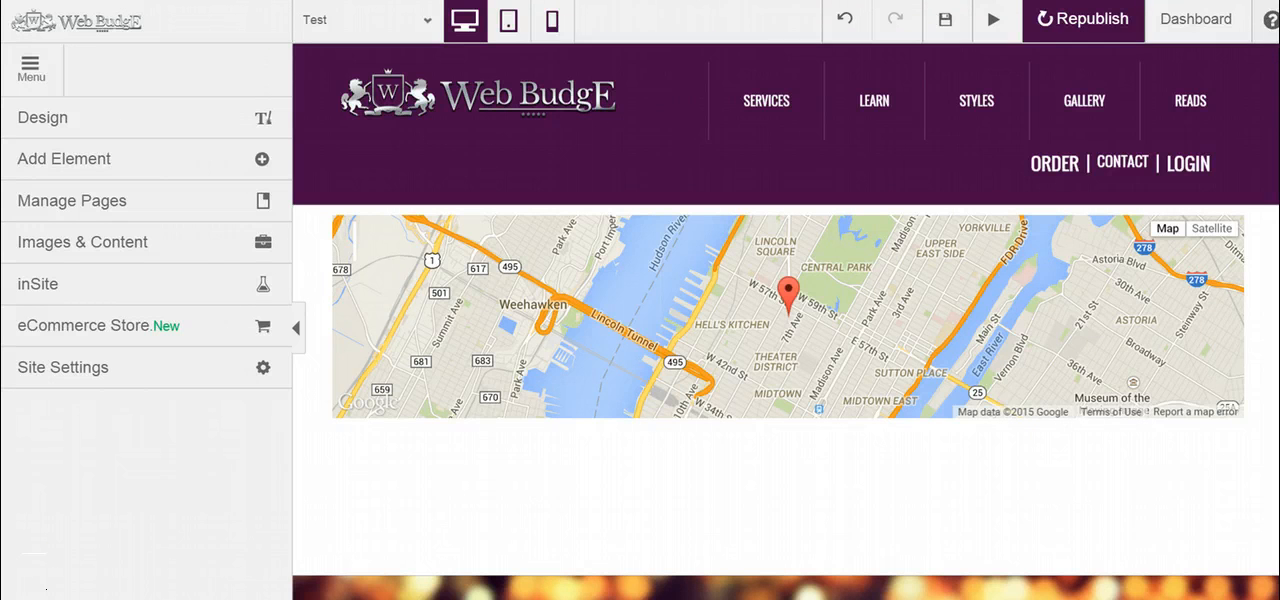
{"action": "mouse_move", "coordinate": [90, 290]}
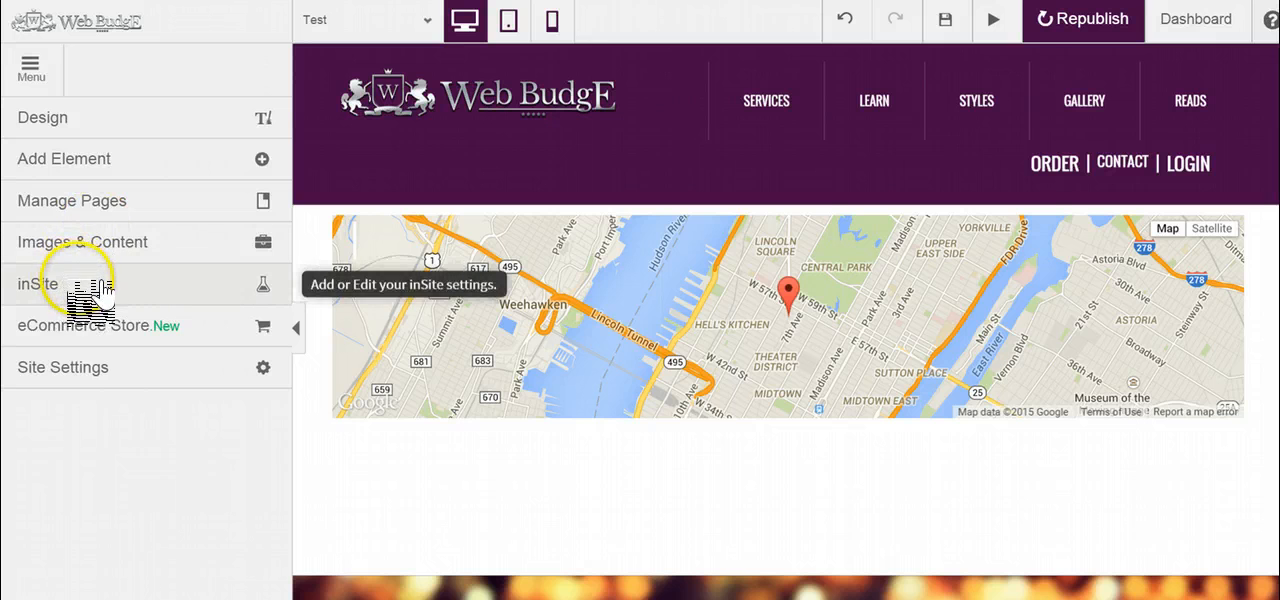
Choose the Returning Visitor inSite from the personalization gallery
{"action": "left_click", "coordinate": [38, 284]}
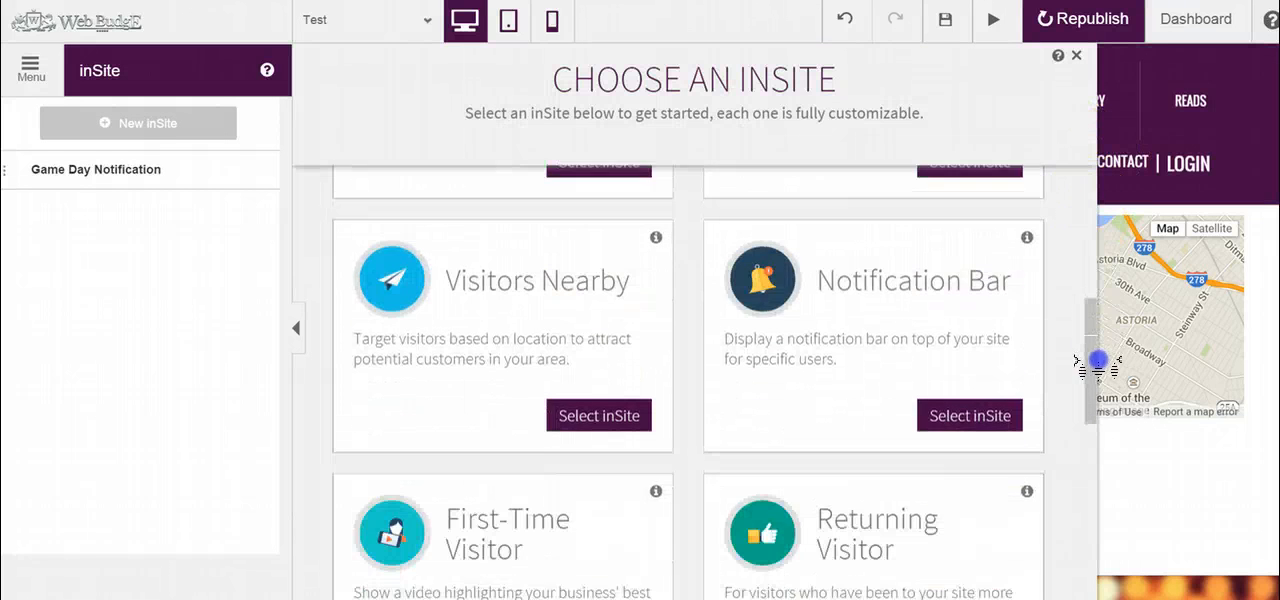
{"action": "scroll", "scroll_direction": "down", "scroll_amount": 3}
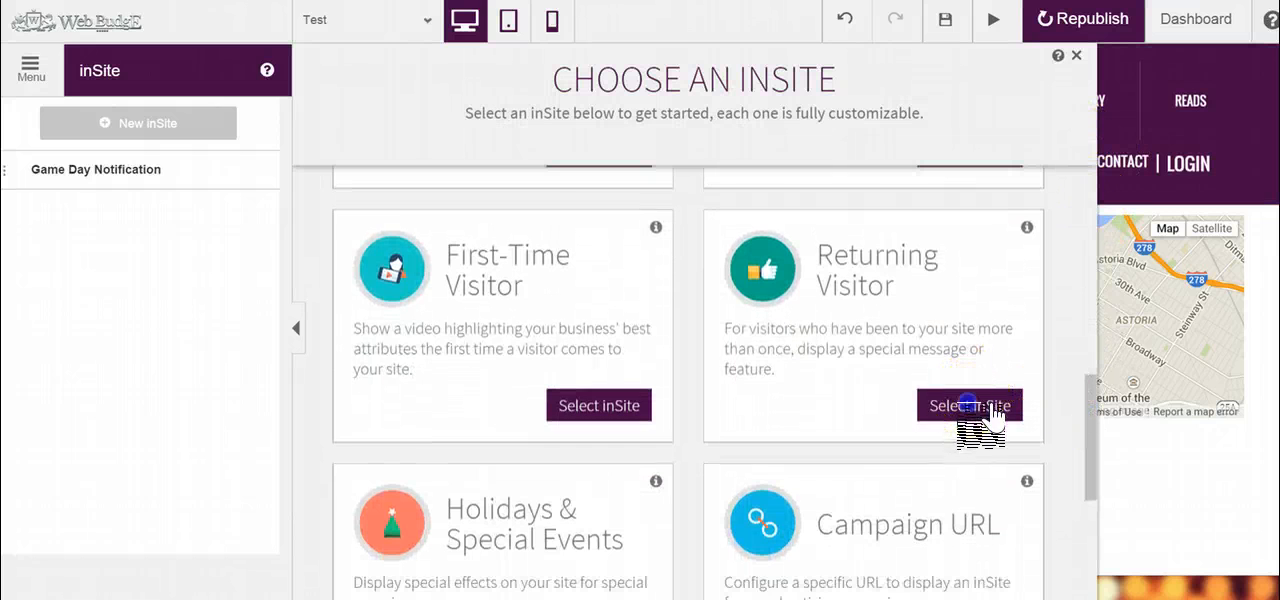
{"action": "left_click", "coordinate": [968, 404]}
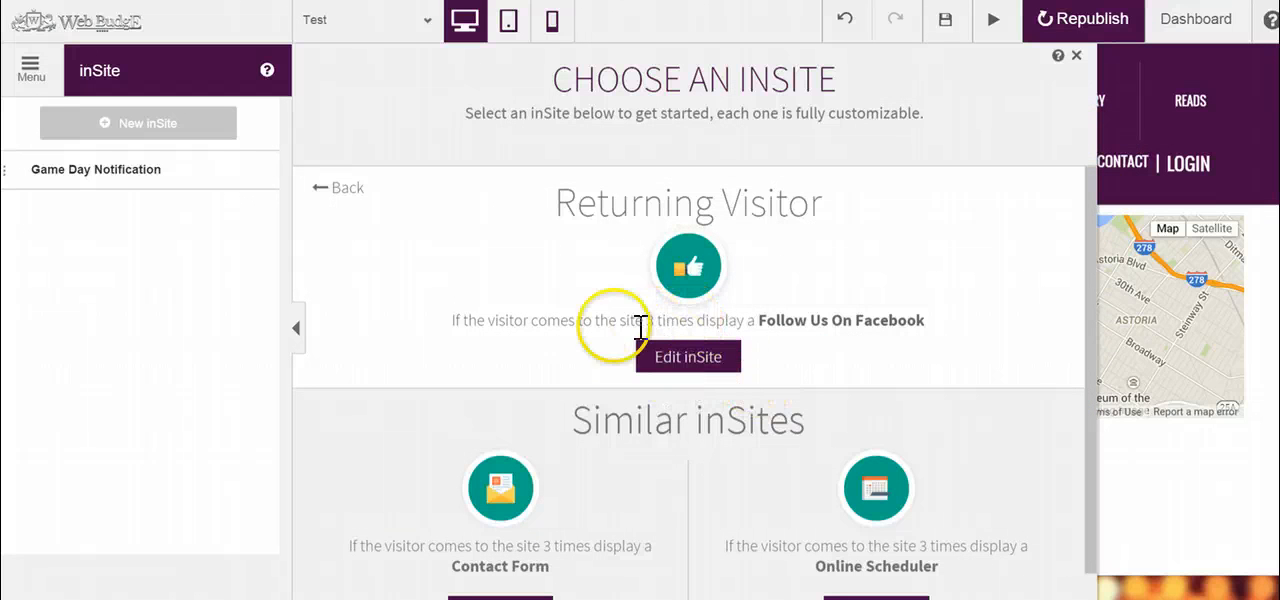
{"action": "mouse_move", "coordinate": [722, 322]}
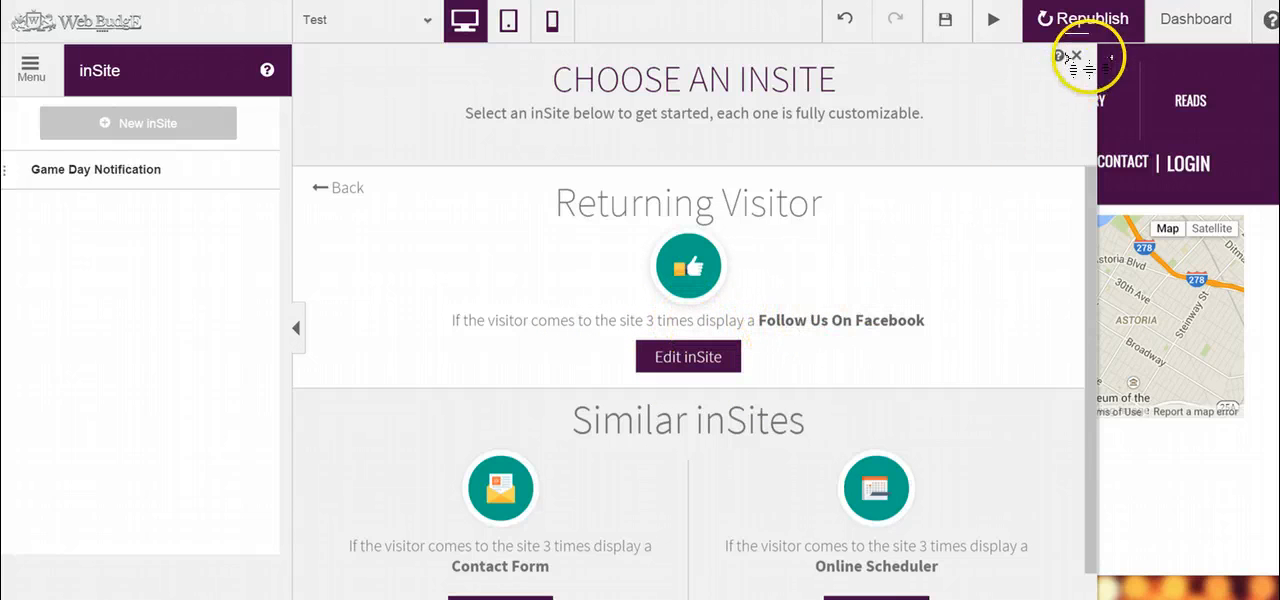
Leave the inSite gallery and bring up the Add Element list from the main editor menu
{"action": "left_click", "coordinate": [1078, 56]}
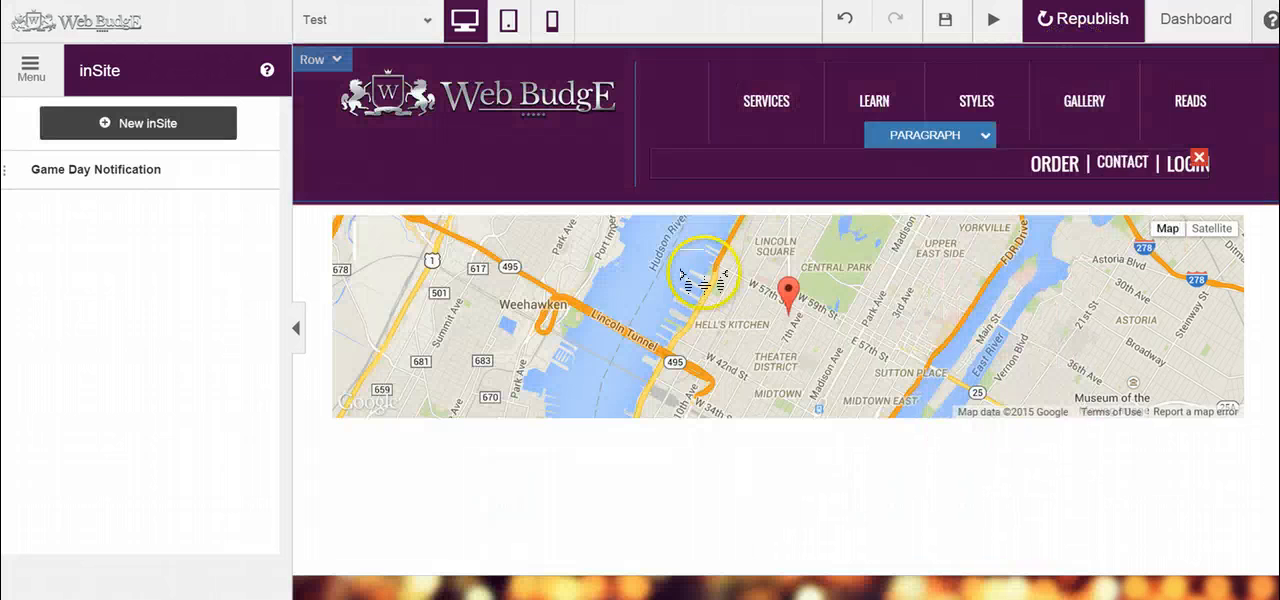
{"action": "left_click", "coordinate": [32, 68]}
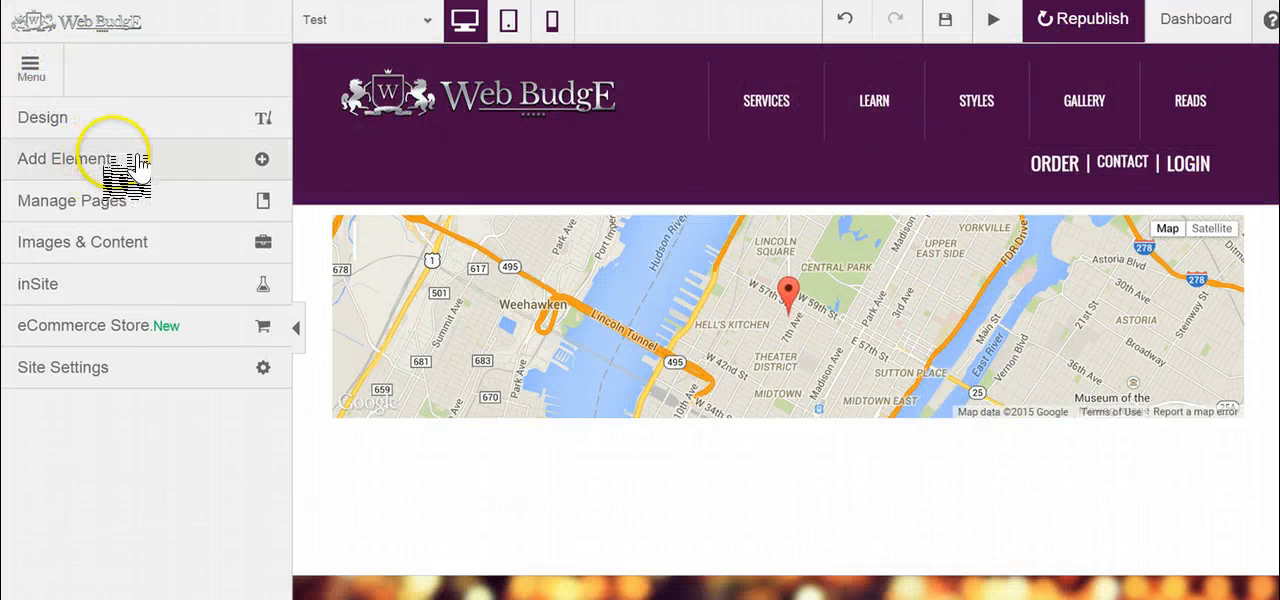
{"action": "left_click", "coordinate": [64, 158]}
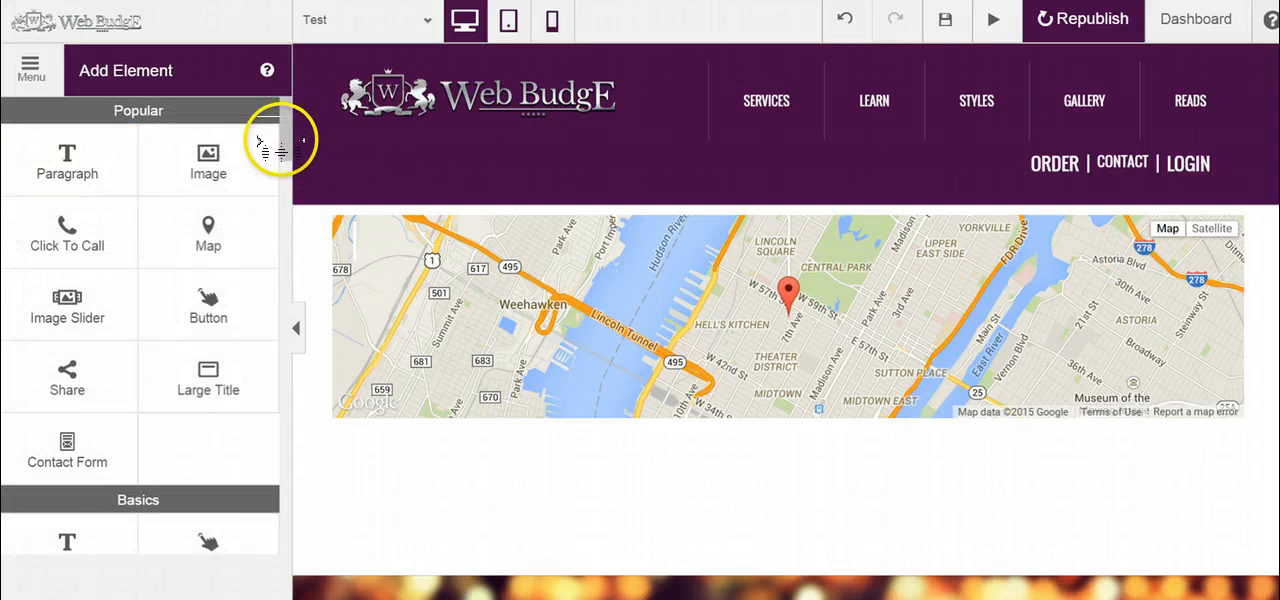
Drag the Facebook Like element from the Social group onto the page above the map
{"action": "scroll", "scroll_direction": "down", "scroll_amount": 3}
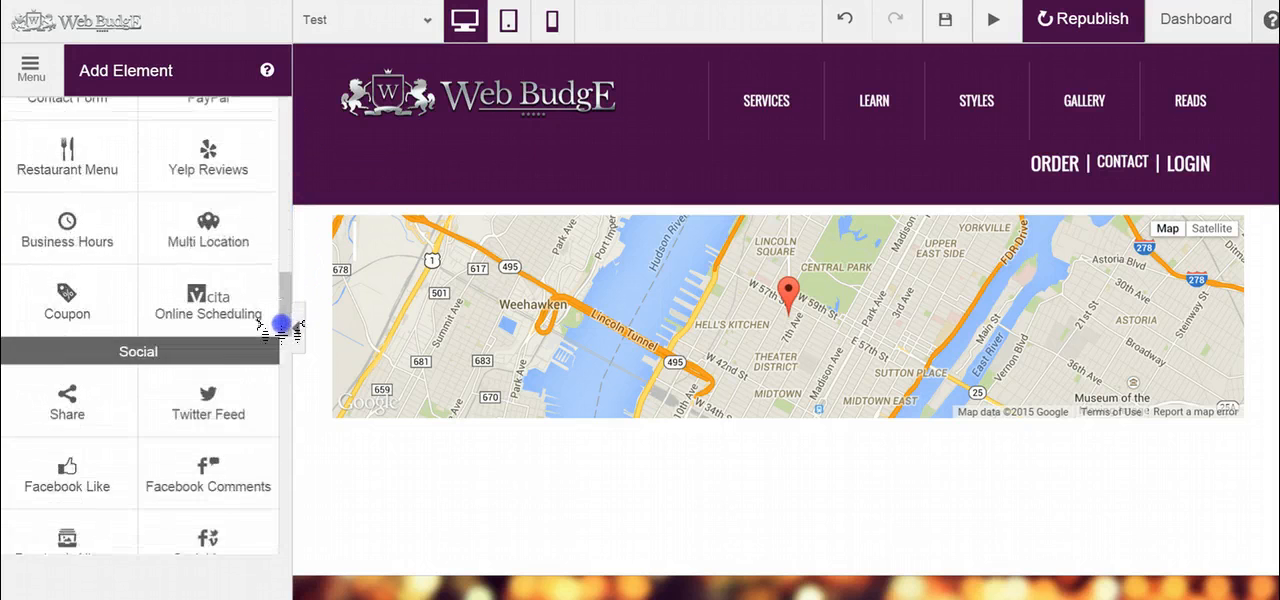
{"action": "scroll", "scroll_direction": "down", "scroll_amount": 3}
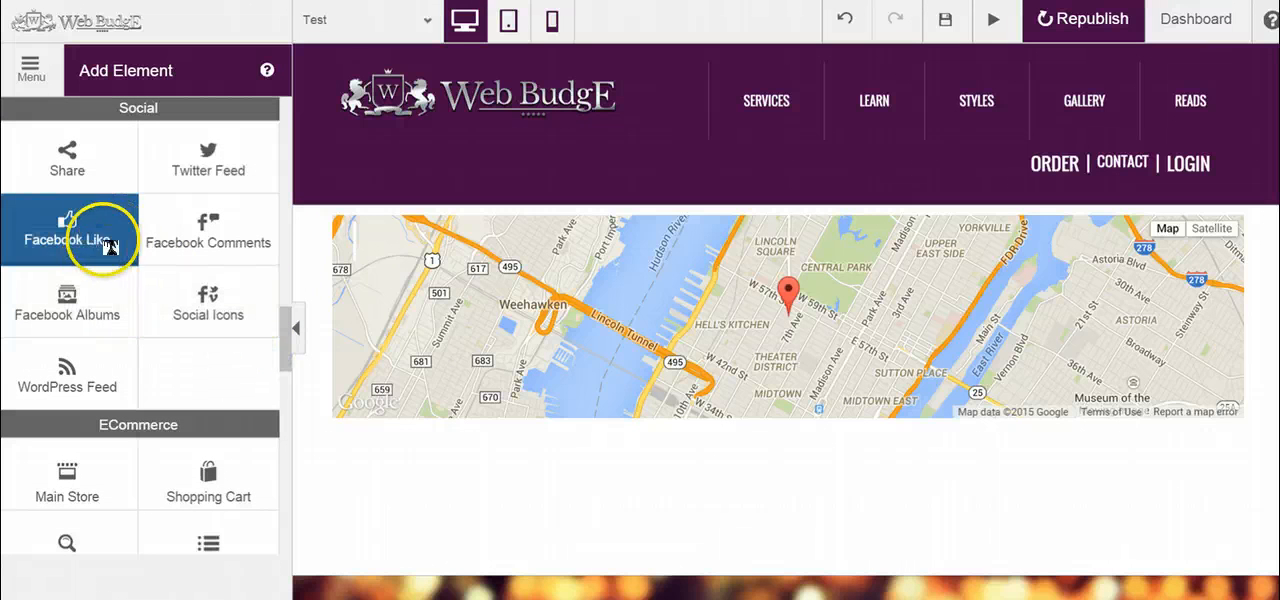
{"action": "left_click_drag", "start_coordinate": [68, 230], "coordinate": [548, 370]}
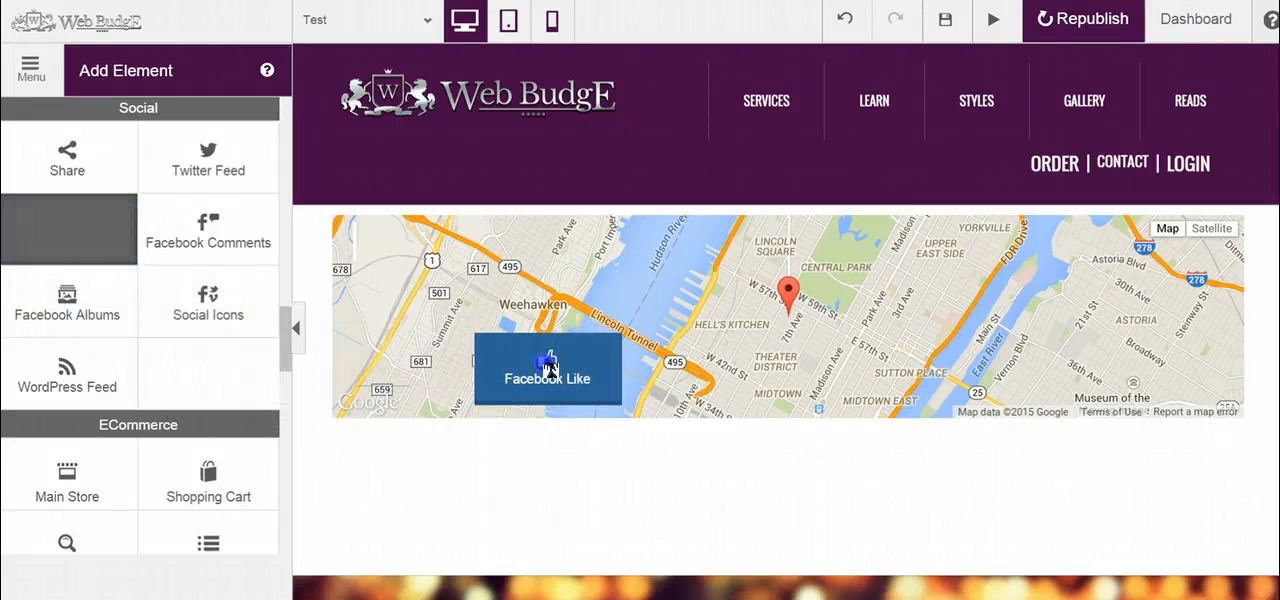
{"action": "left_click_drag", "start_coordinate": [548, 370], "coordinate": [564, 224]}
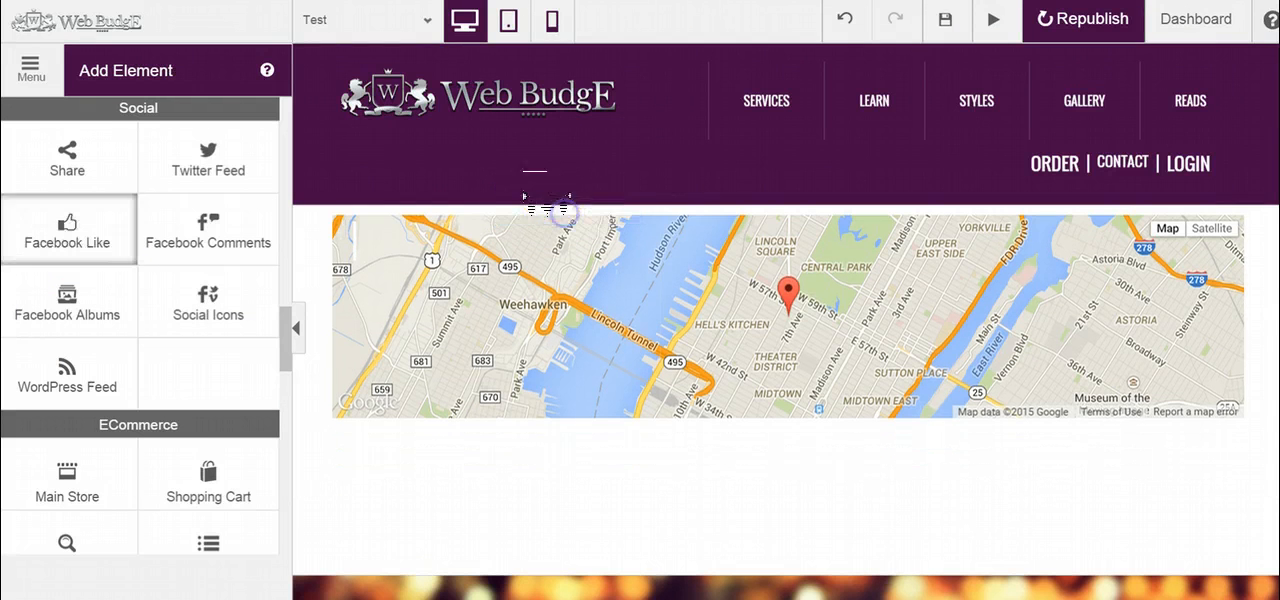
Drop the Like button into a new row and set its layout style to Box Count
{"action": "left_click", "coordinate": [68, 228]}
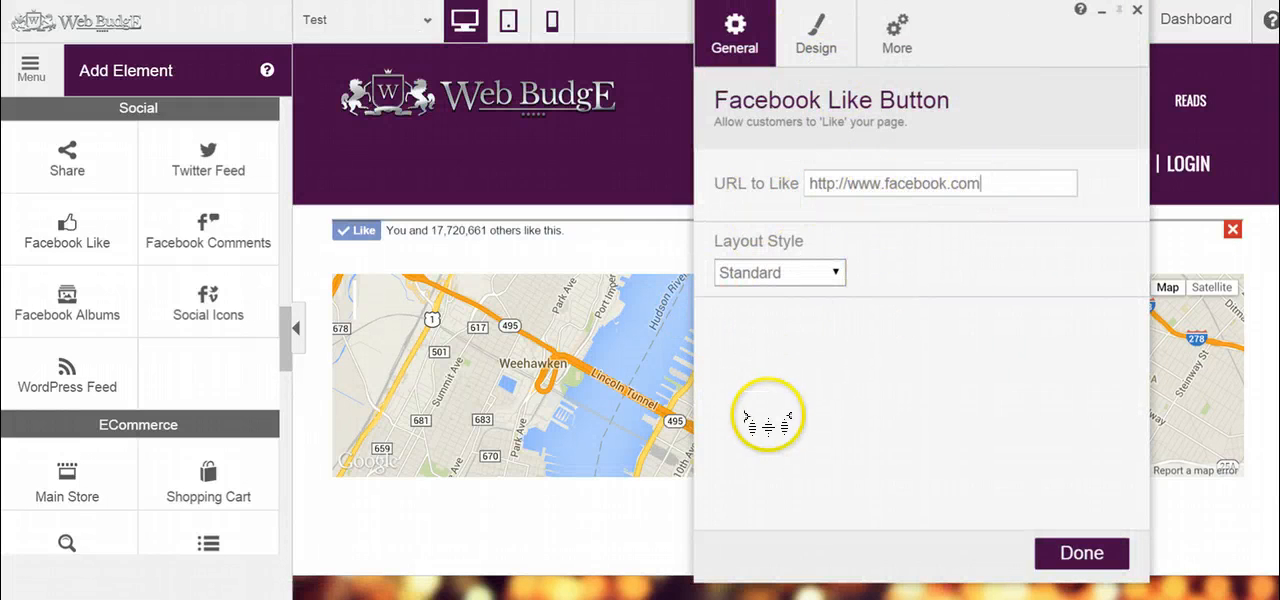
{"action": "mouse_move", "coordinate": [736, 372]}
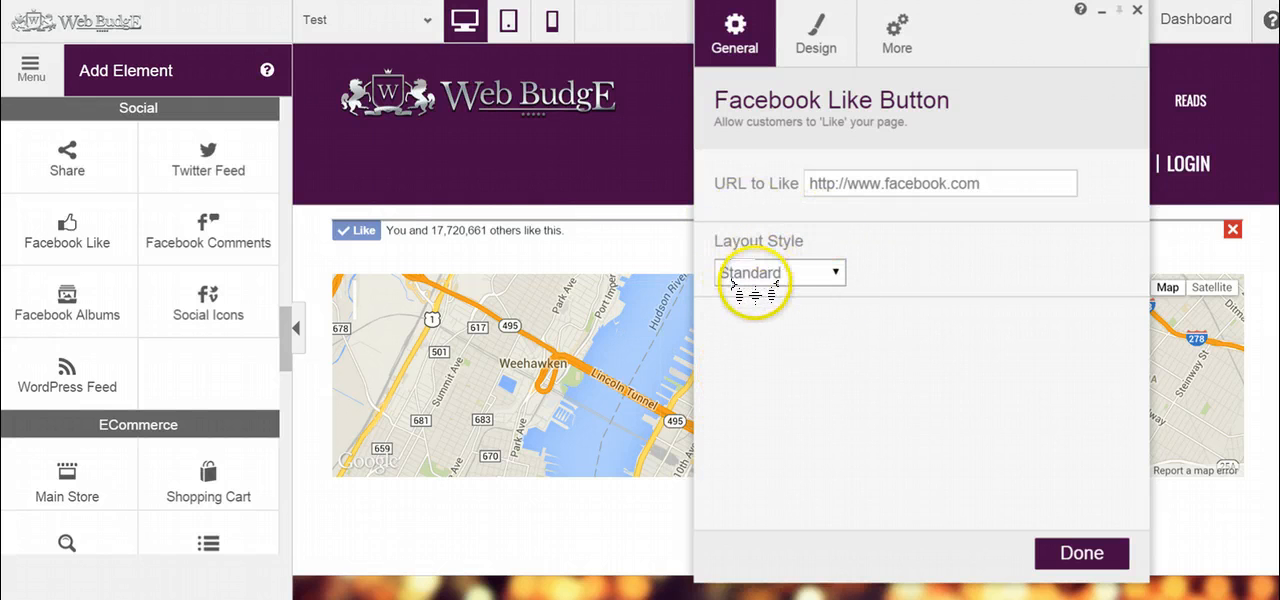
{"action": "left_click", "coordinate": [778, 272]}
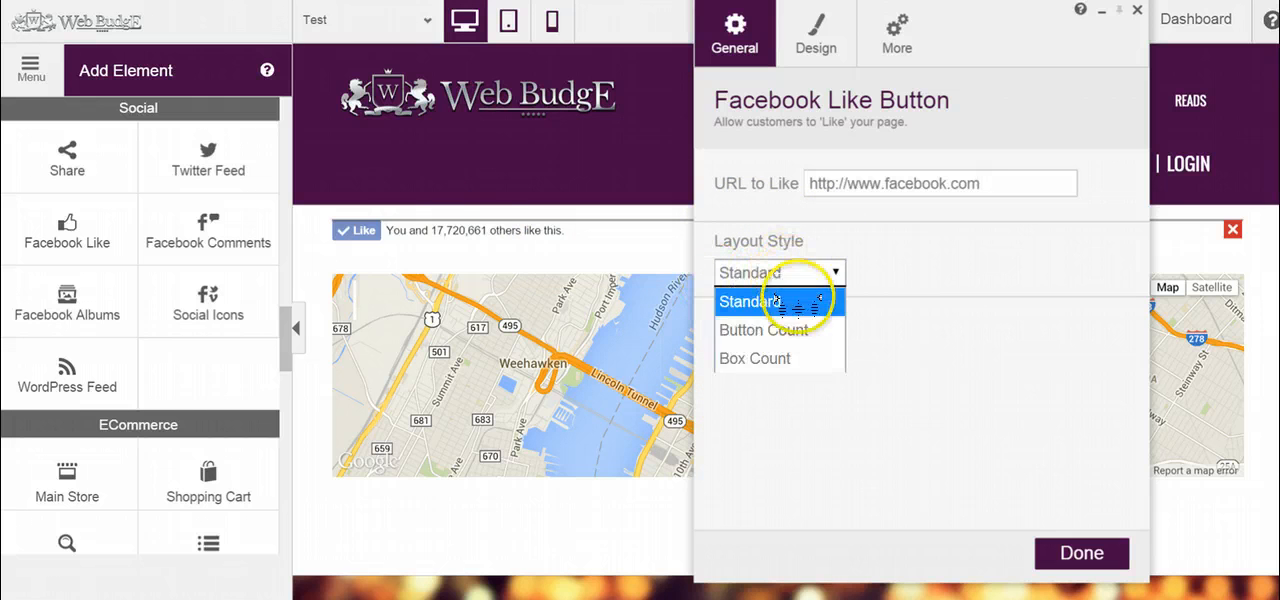
{"action": "left_click", "coordinate": [764, 330]}
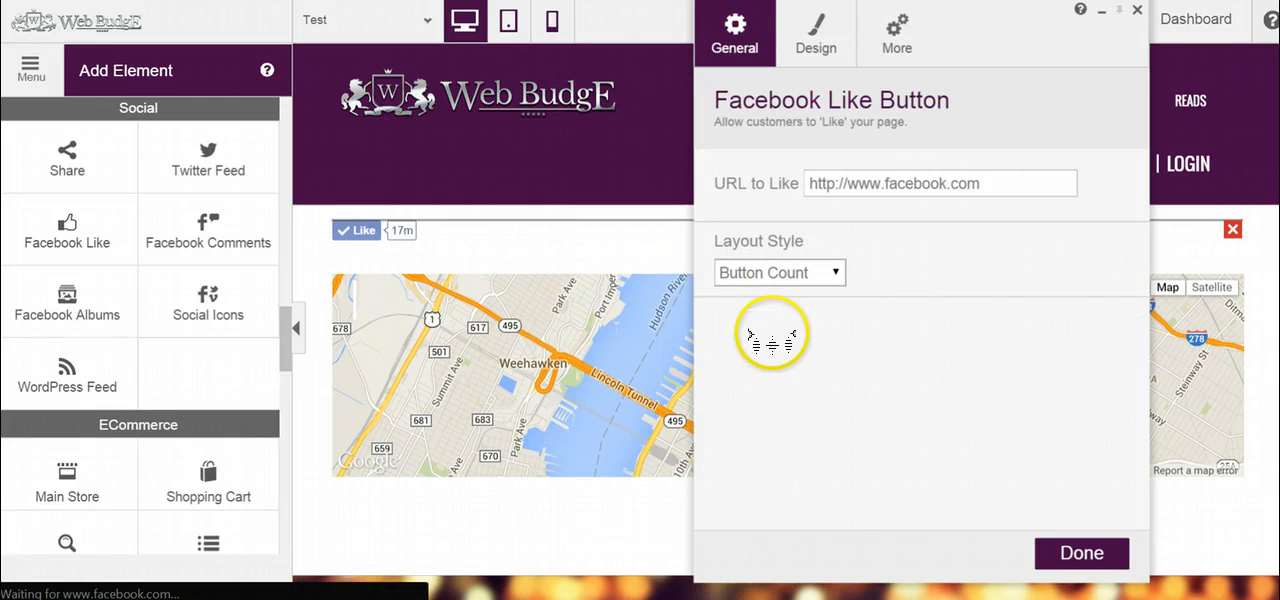
{"action": "mouse_move", "coordinate": [720, 272]}
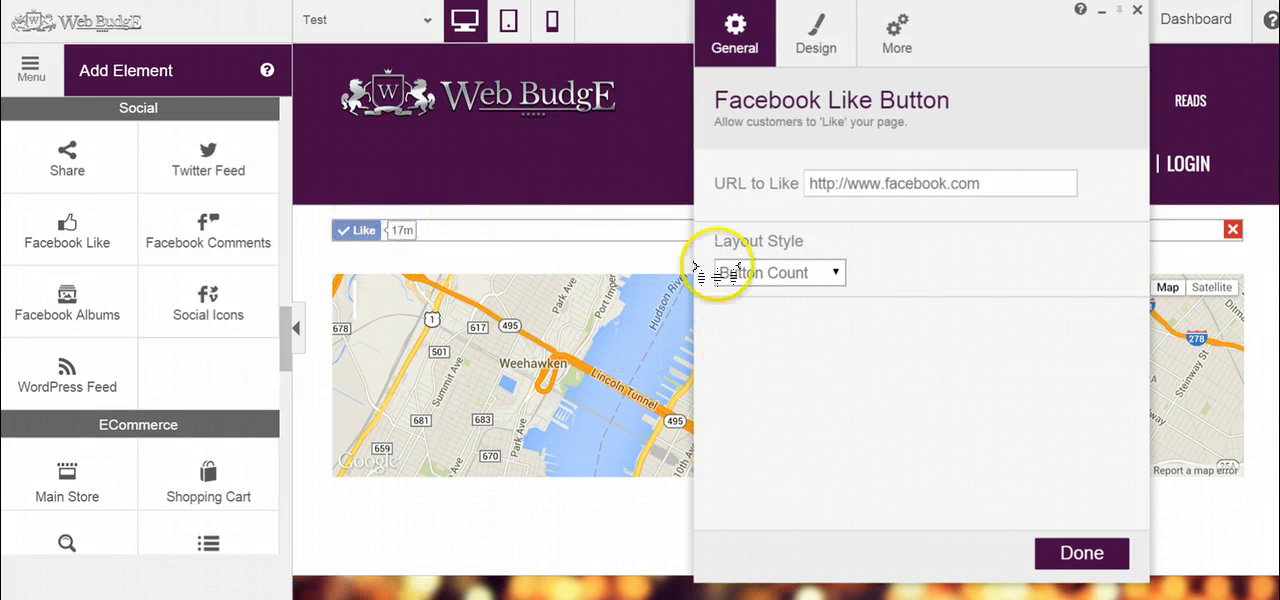
{"action": "left_click", "coordinate": [780, 272]}
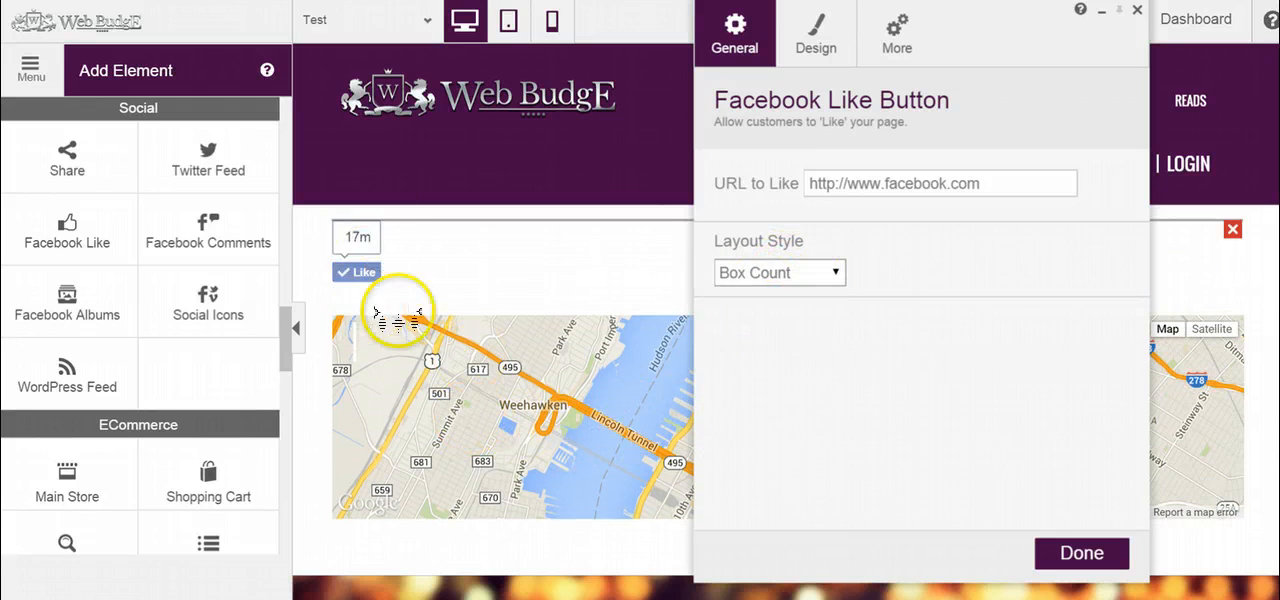
{"action": "mouse_move", "coordinate": [752, 172]}
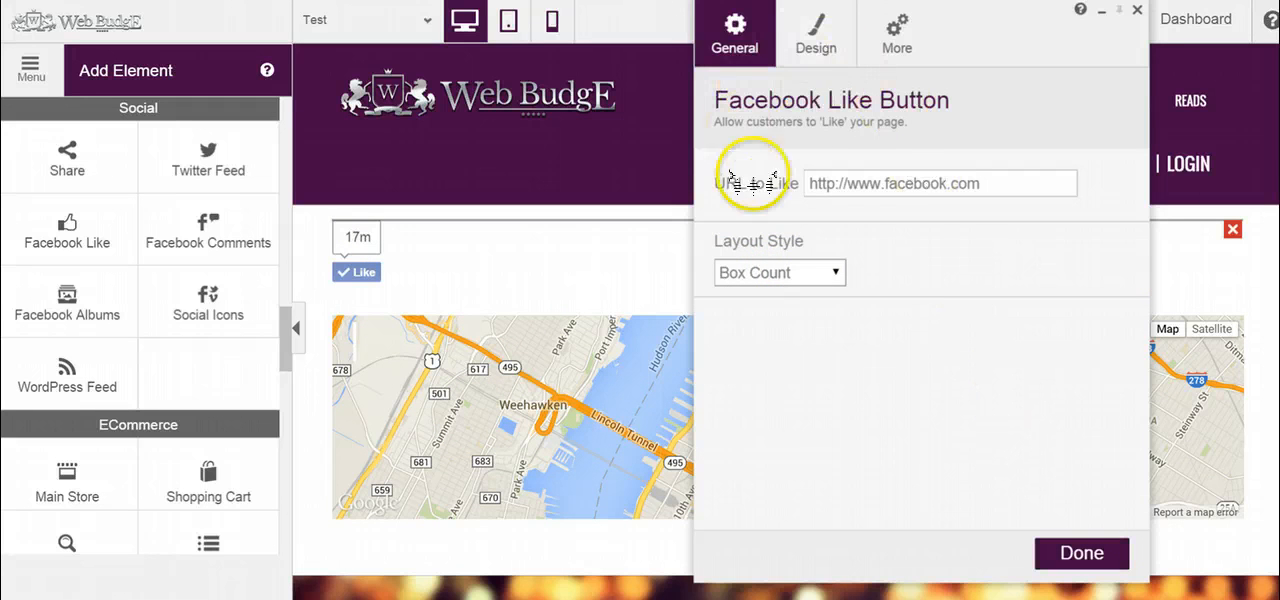
Review the button's design, spacing and CSS options, then finish with Done
{"action": "left_click", "coordinate": [816, 32]}
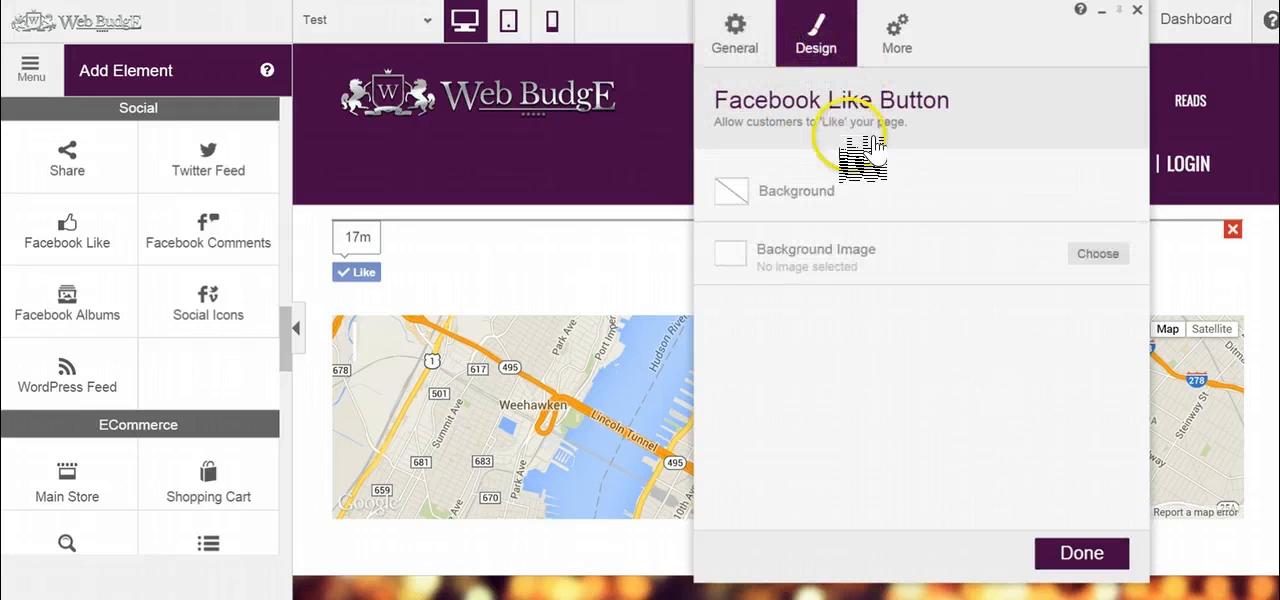
{"action": "mouse_move", "coordinate": [744, 270]}
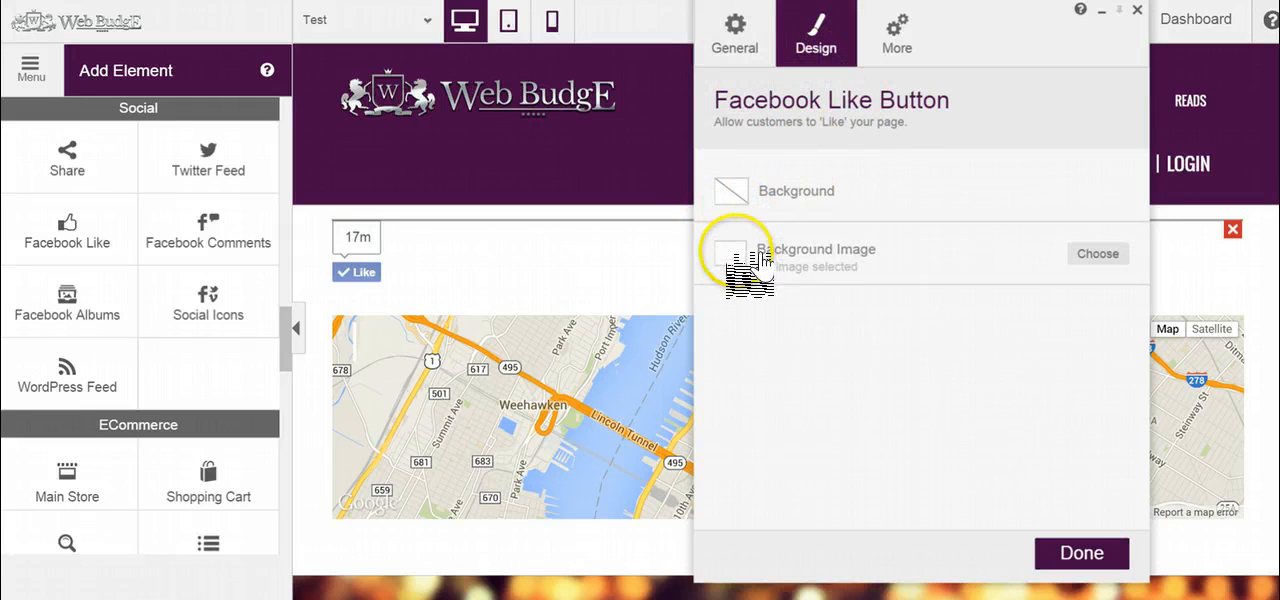
{"action": "left_click", "coordinate": [896, 30]}
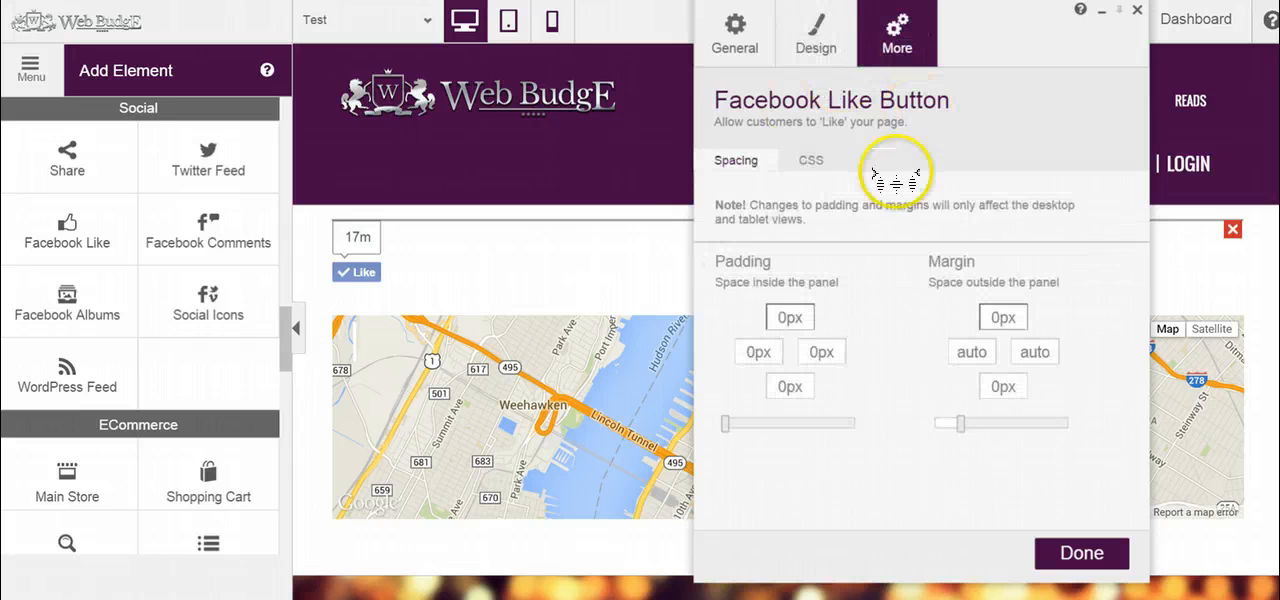
{"action": "mouse_move", "coordinate": [900, 304]}
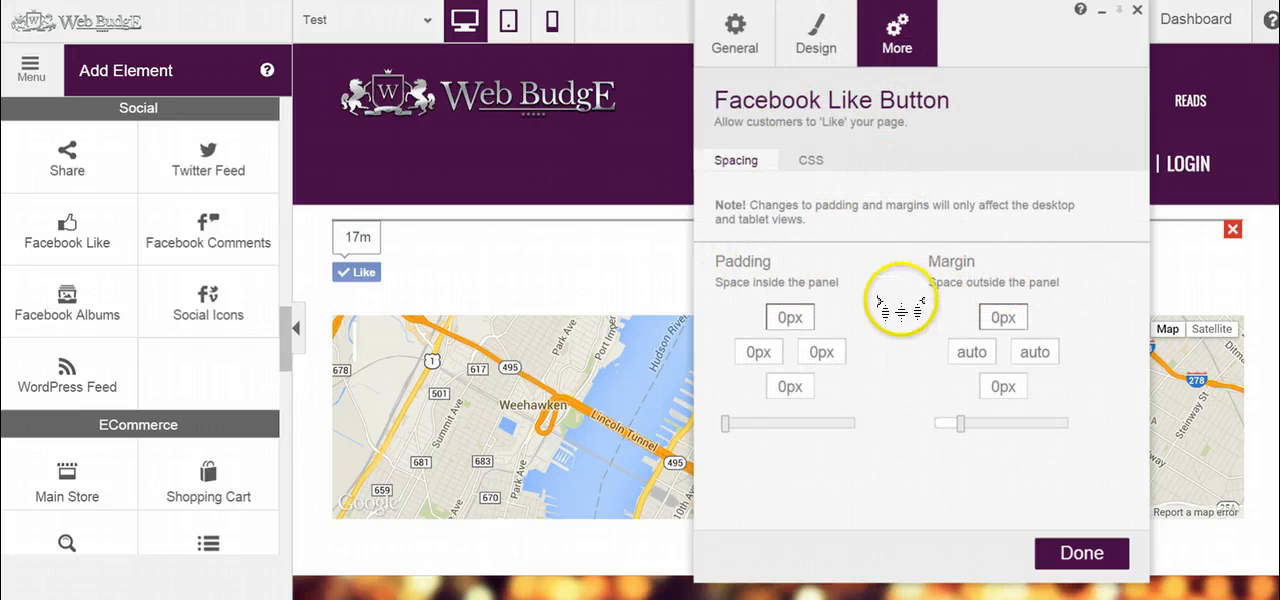
{"action": "left_click", "coordinate": [810, 160]}
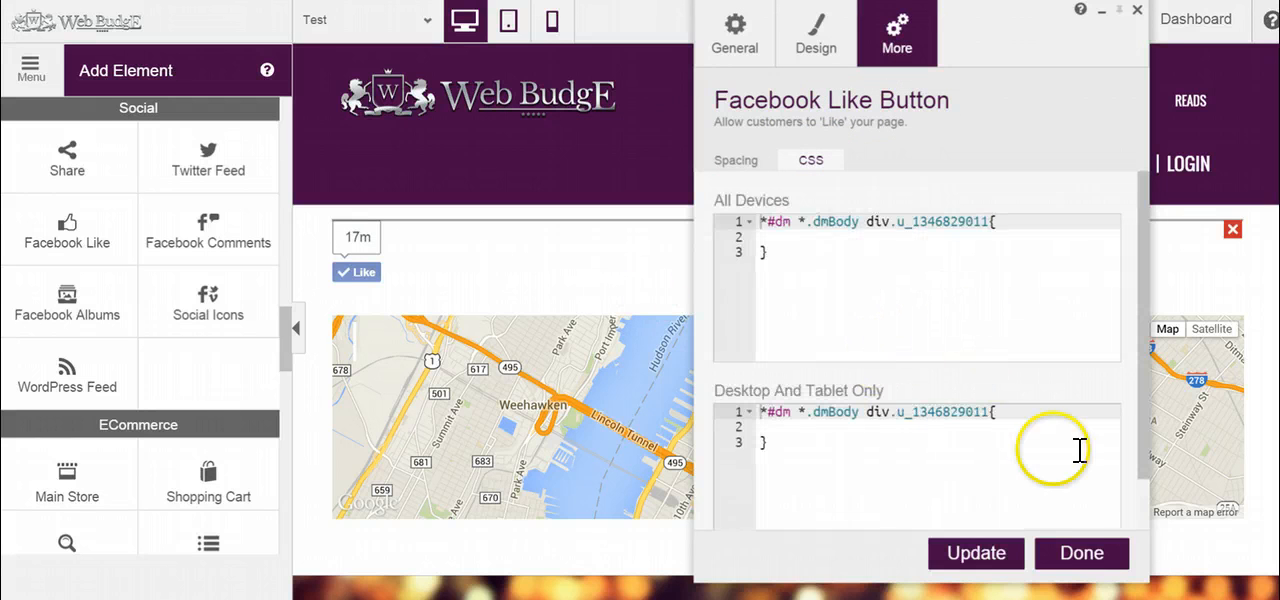
{"action": "left_click", "coordinate": [1080, 552]}
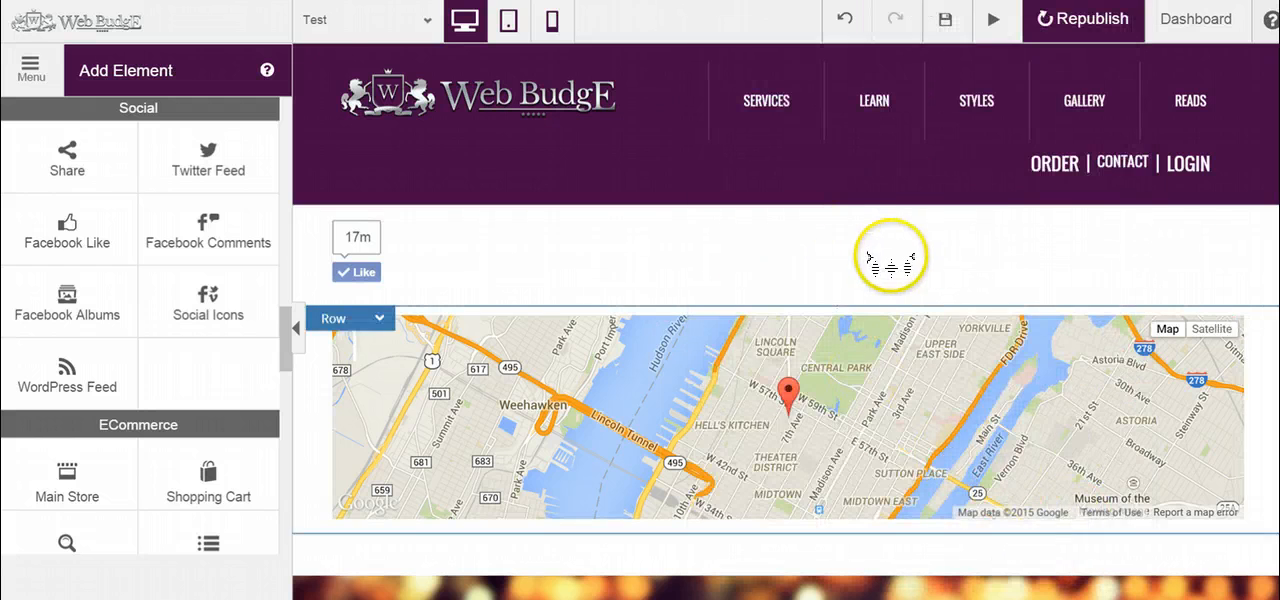